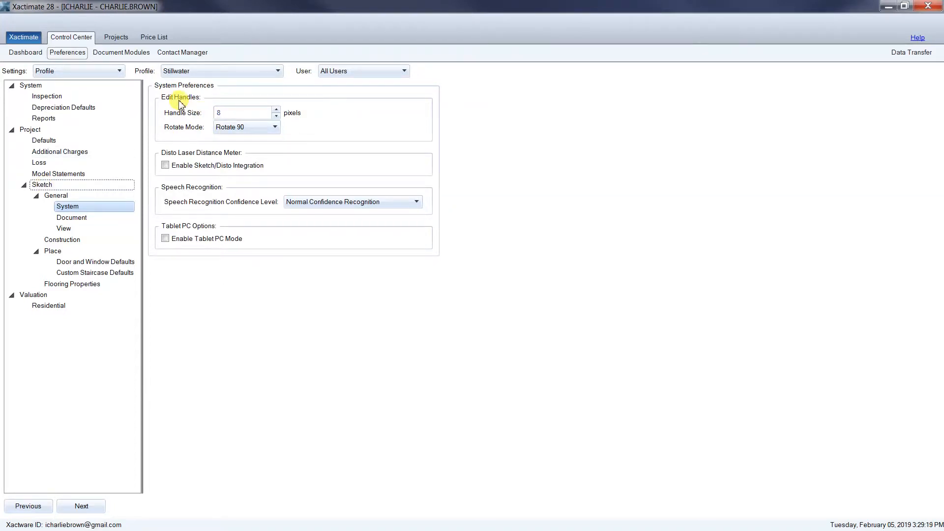
mouse_move(277, 112)
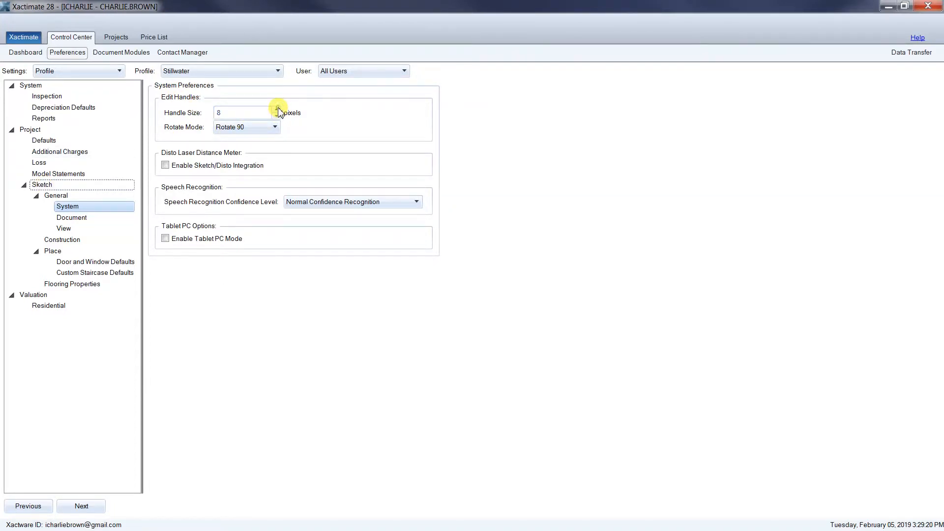
Raise the sketch edit handle size from 8 to 10 pixels.
click(276, 109)
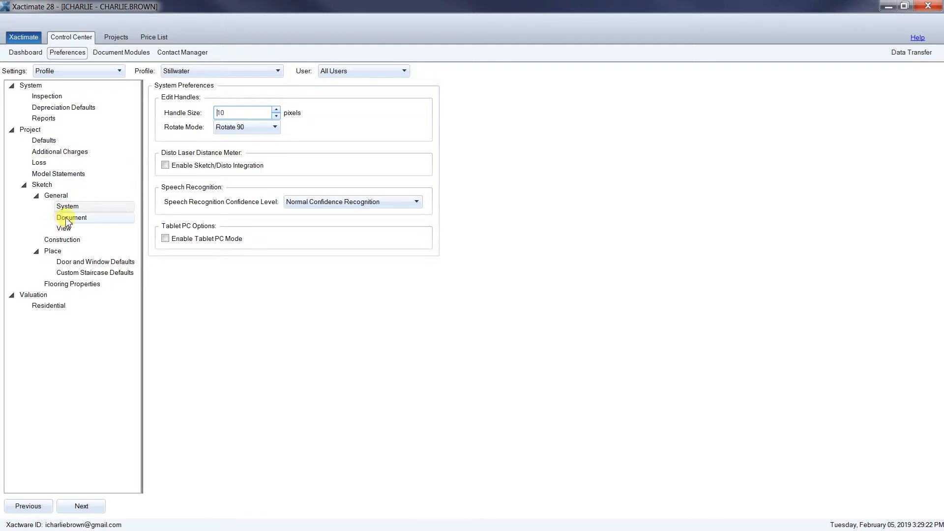
Turn on Show all measurements in the Sketch > General > View defaults.
click(71, 217)
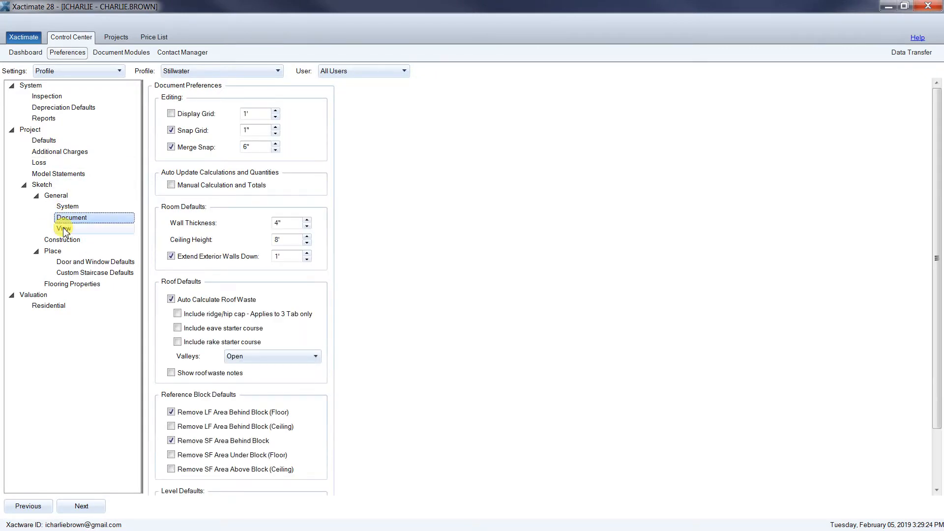
click(63, 229)
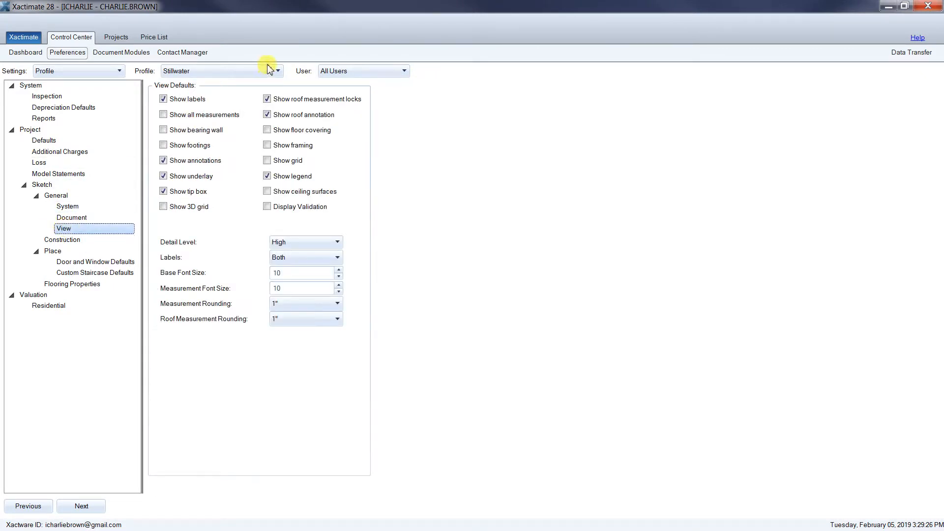
click(163, 115)
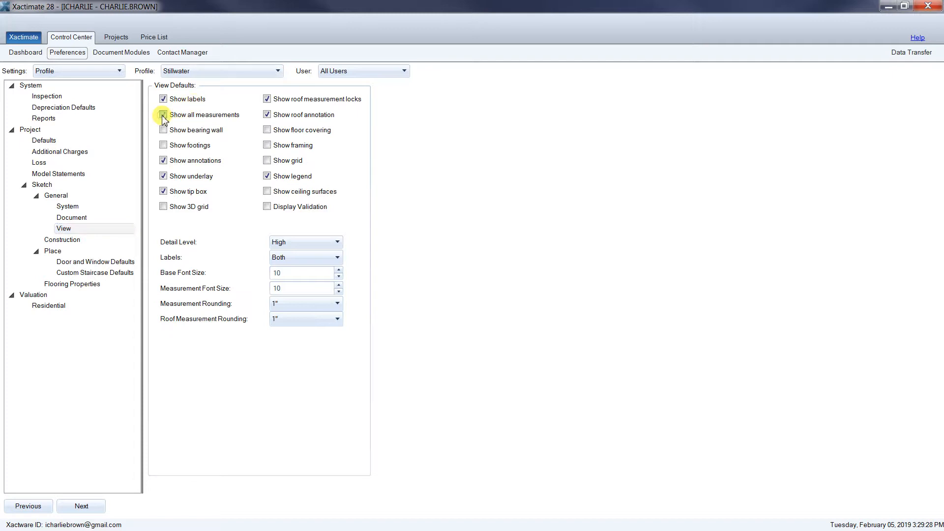
click(163, 114)
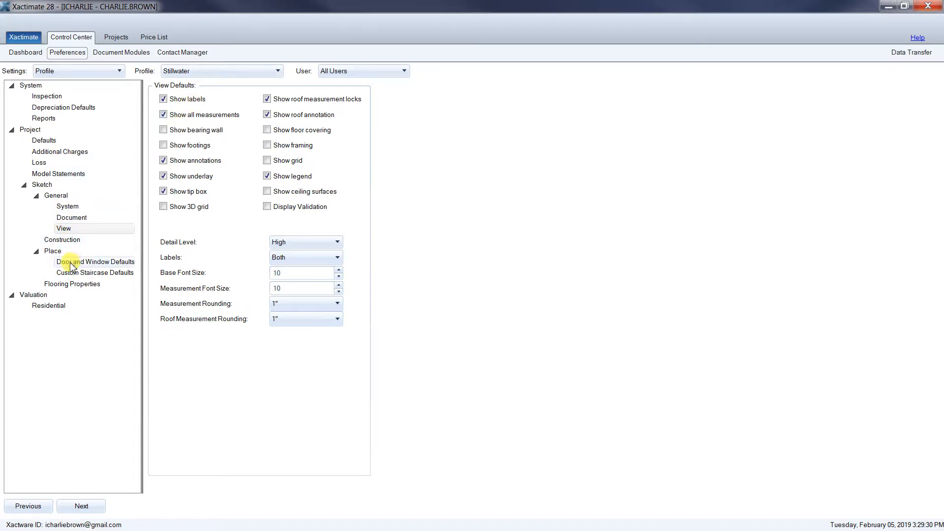
Show the Door and Window Defaults with deductions above 32.00 SF.
click(94, 262)
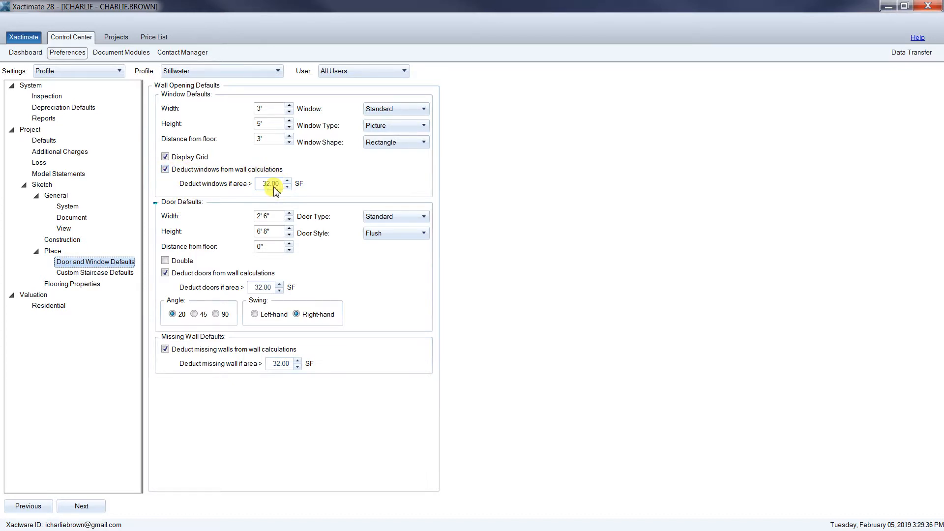
mouse_move(237, 215)
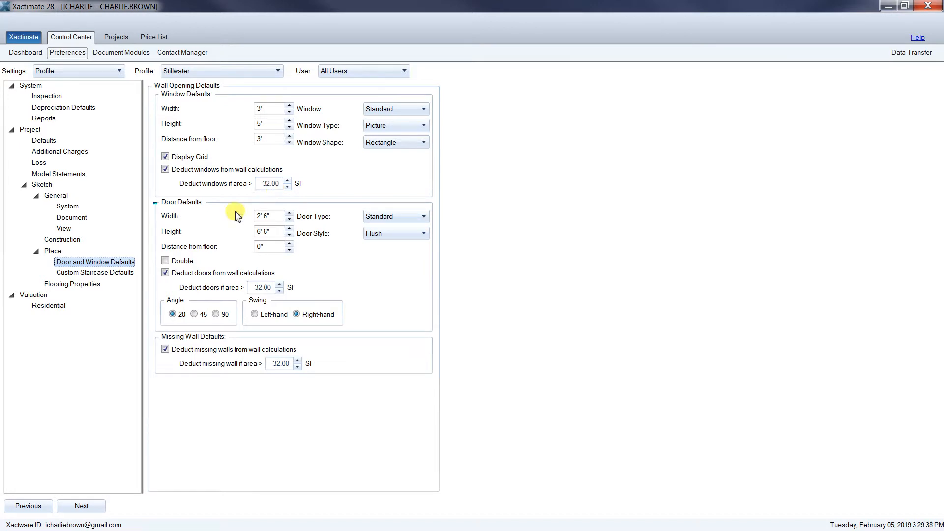
mouse_move(246, 278)
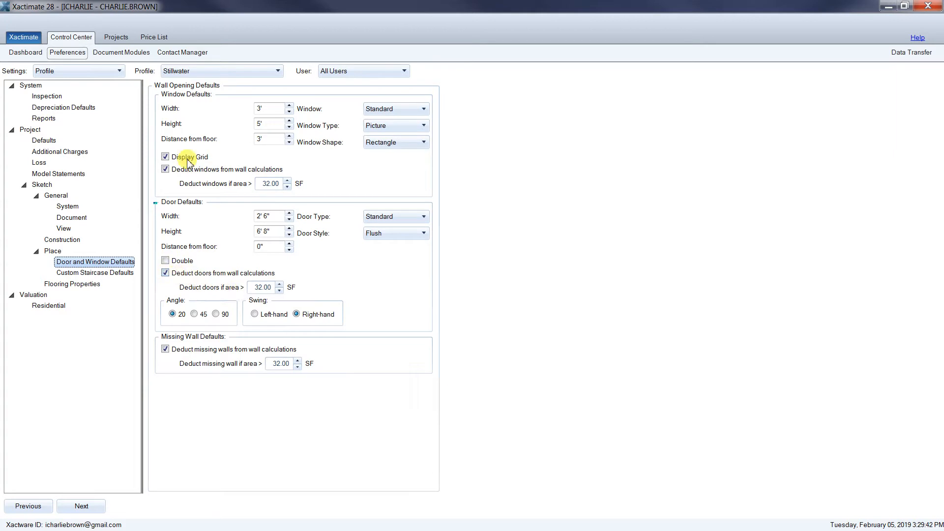
mouse_move(255, 188)
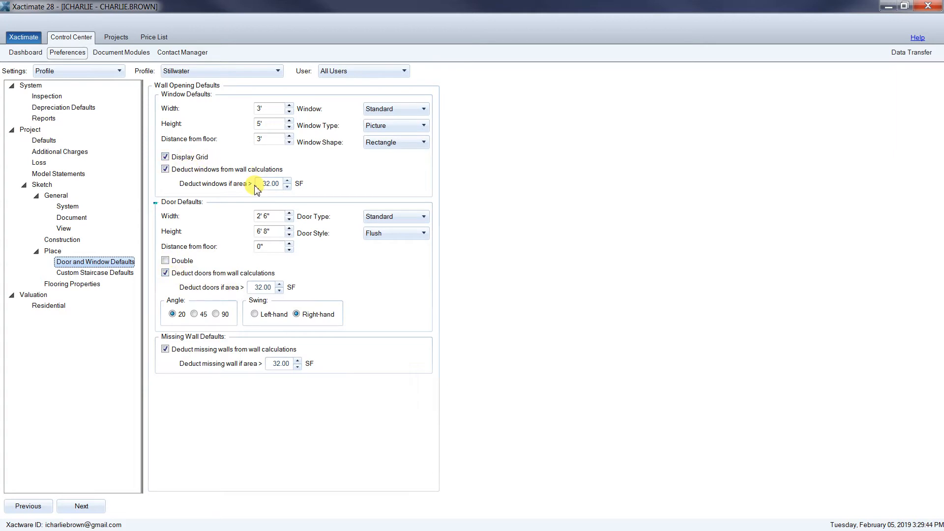